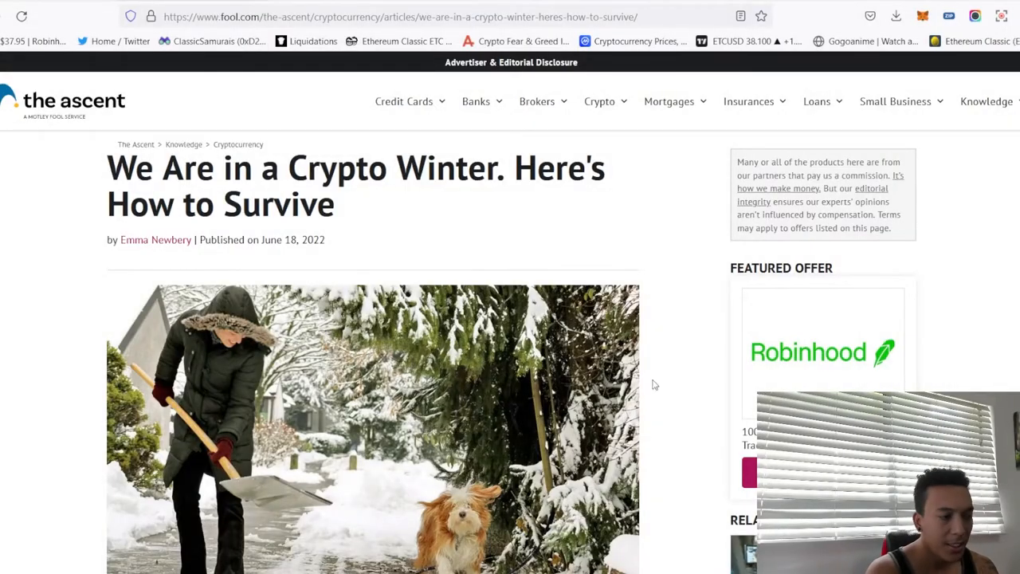
mouse_move(67, 360)
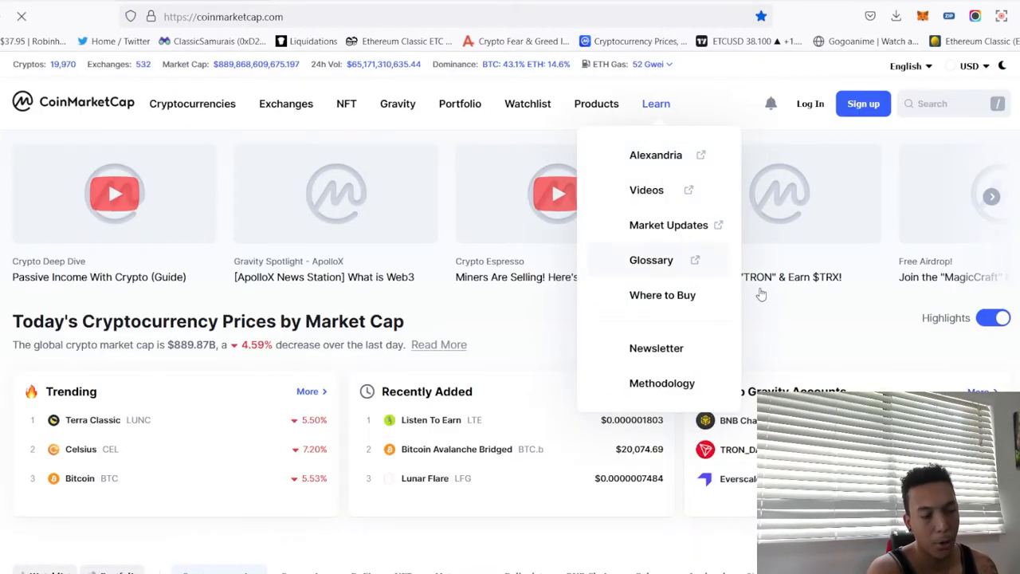
scroll(down, 3)
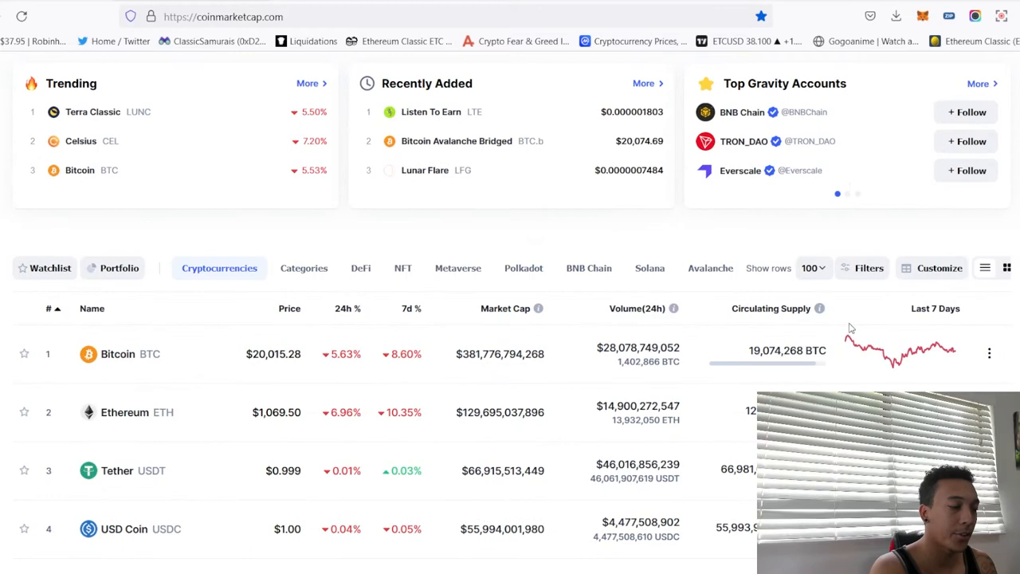
scroll(down, 3)
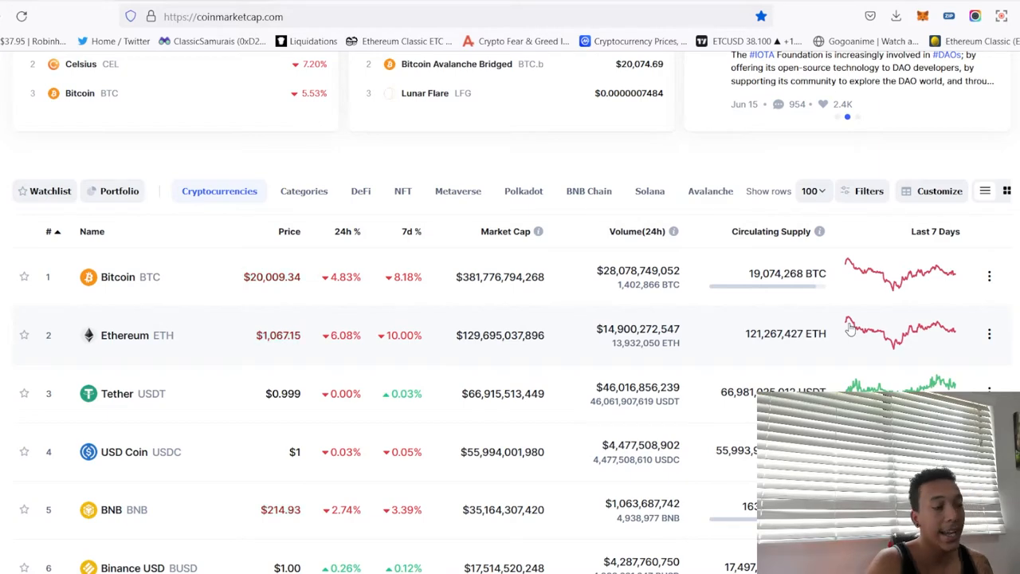
scroll(down, 3)
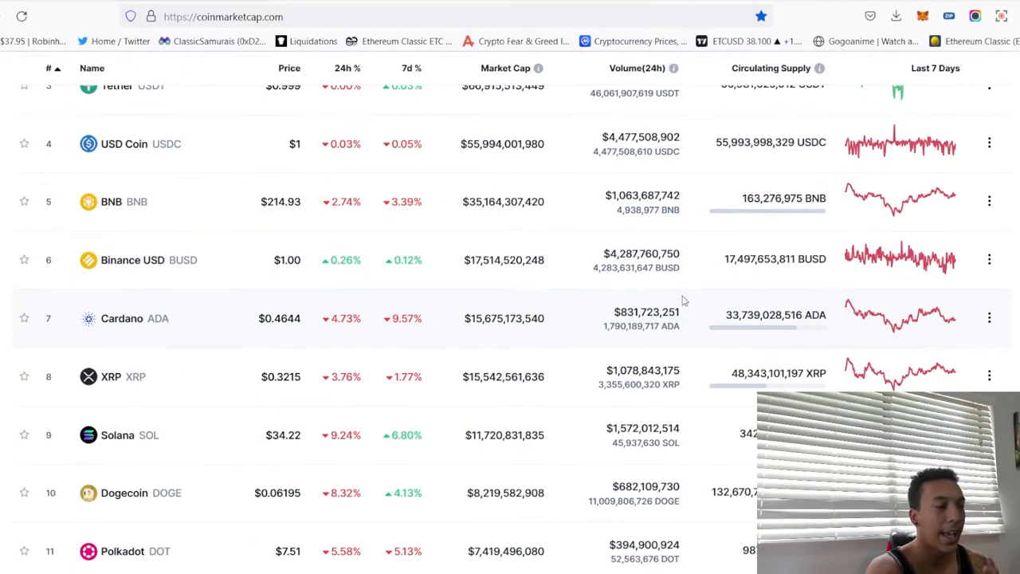
scroll(down, 3)
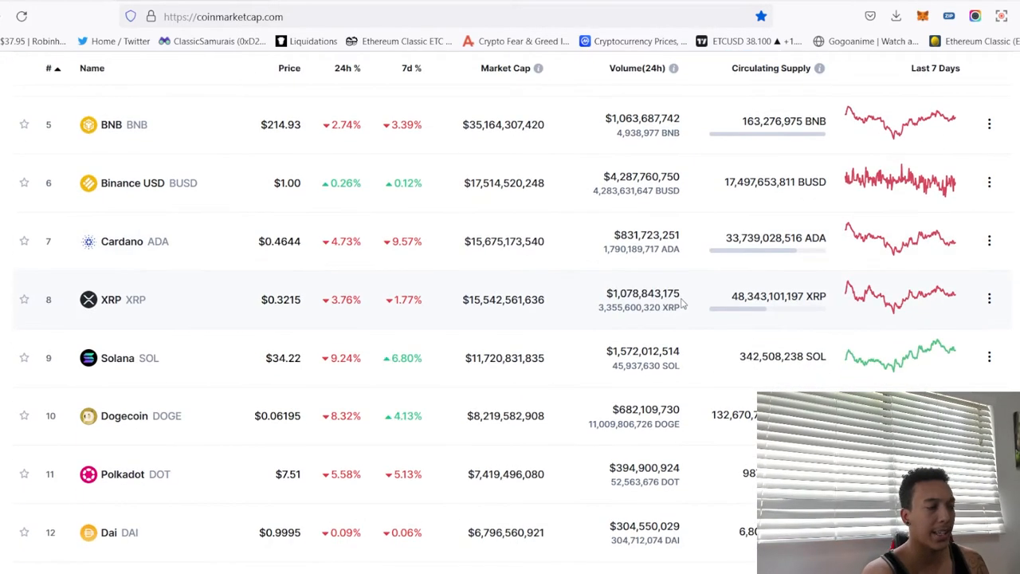
mouse_move(669, 333)
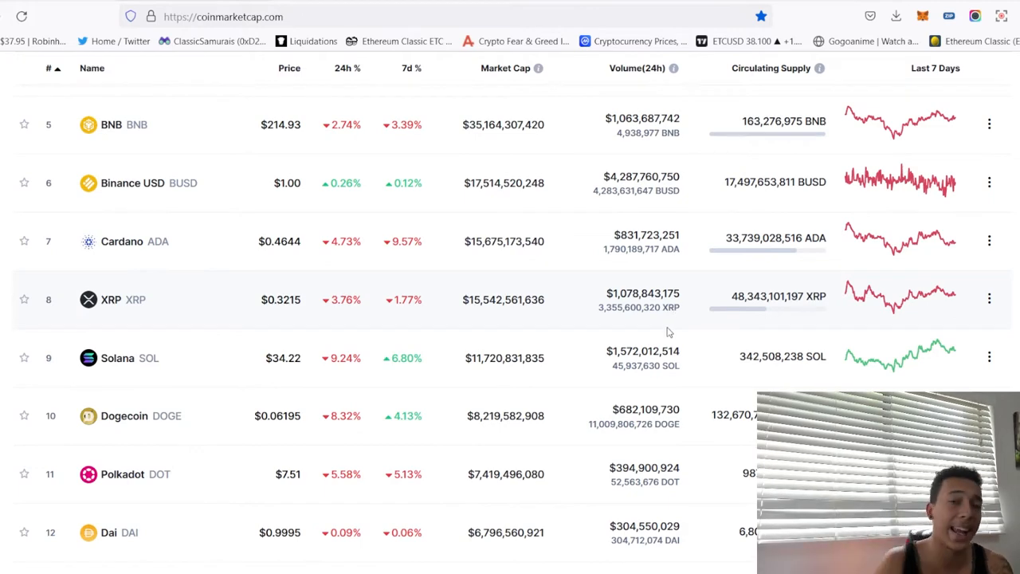
scroll(down, 3)
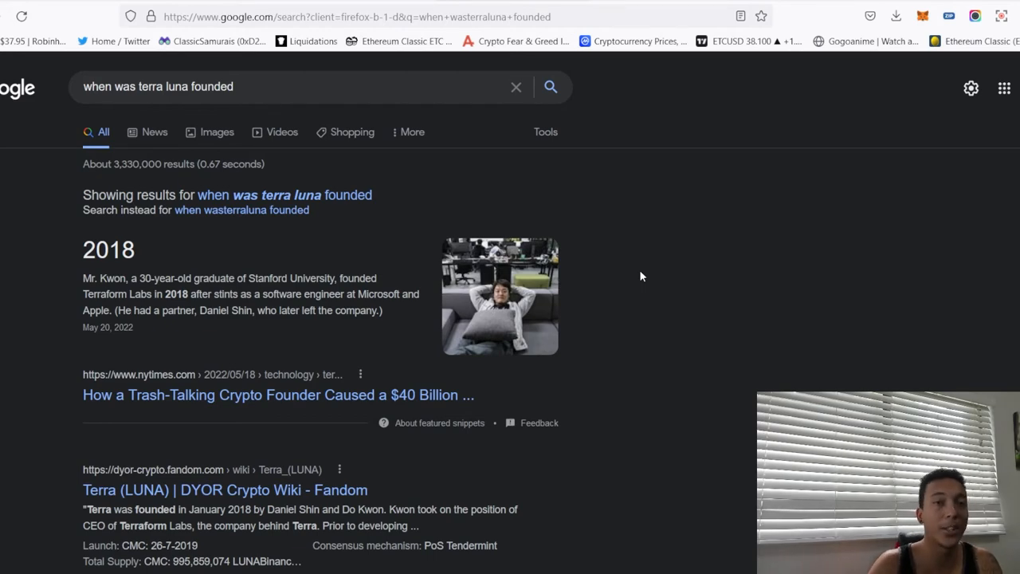
mouse_move(539, 199)
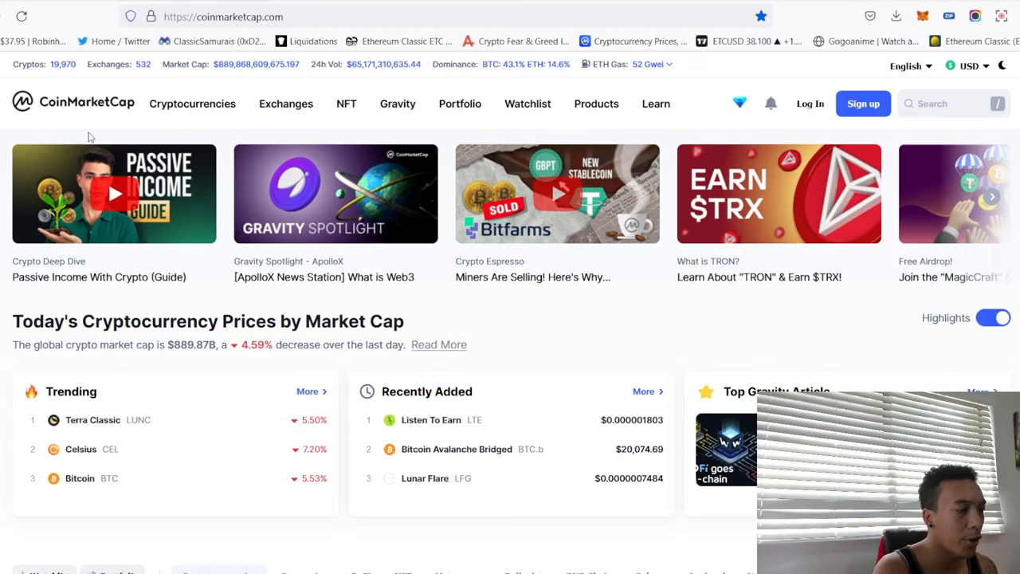
mouse_move(96, 99)
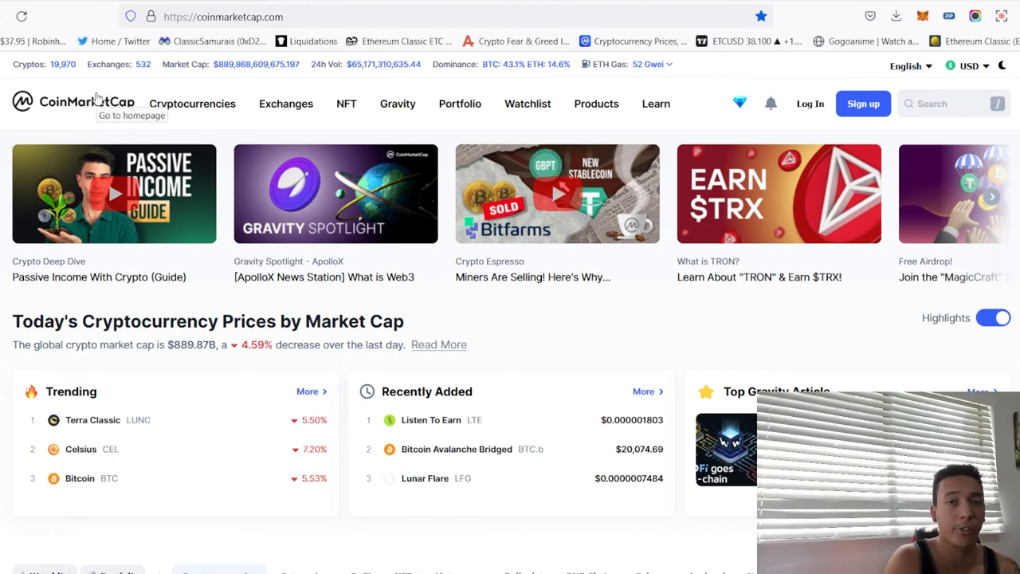